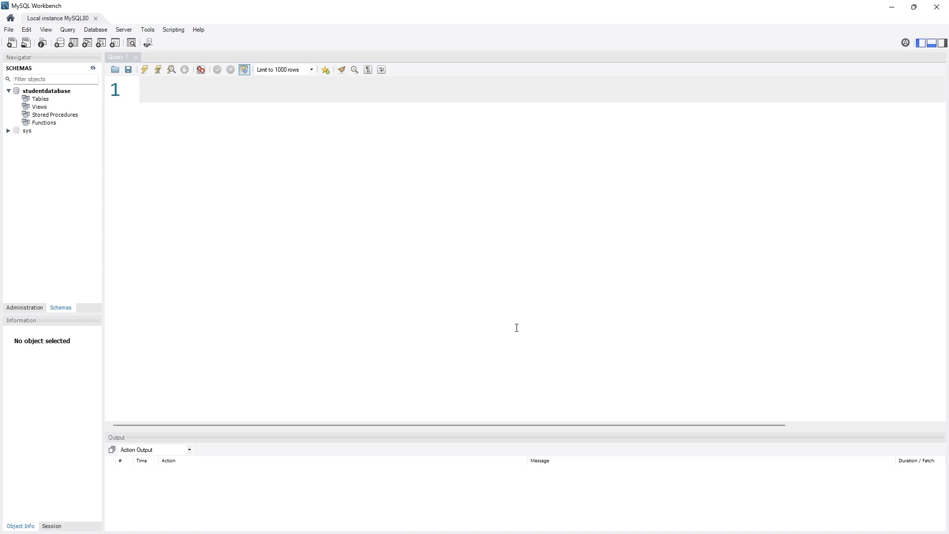
# Expand studentdatabase's Tables to show the students table and its five columns.
pyautogui.click(143, 90)
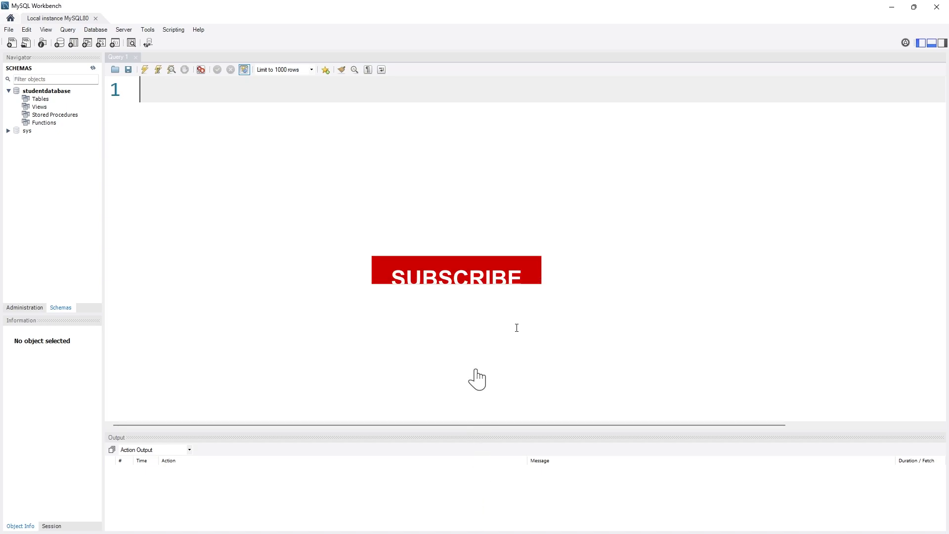
pyautogui.click(456, 270)
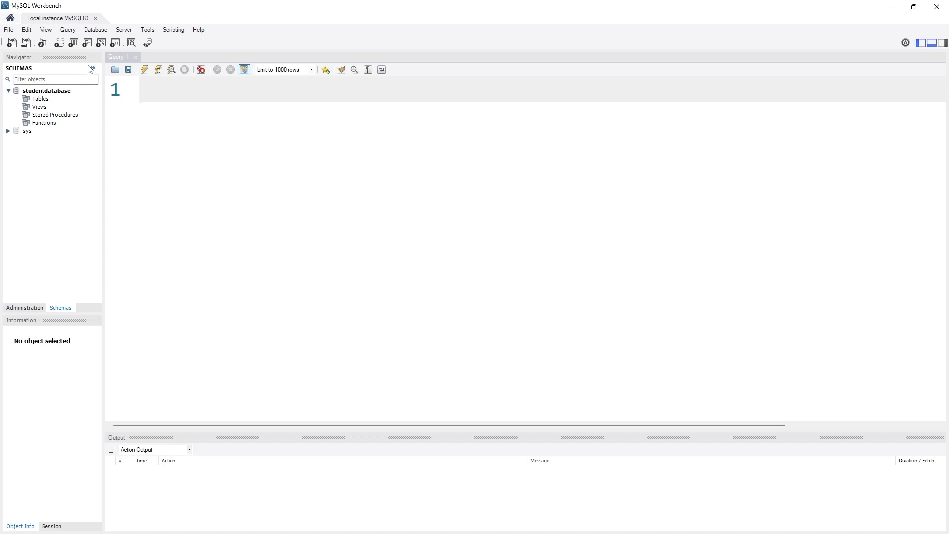
pyautogui.click(19, 99)
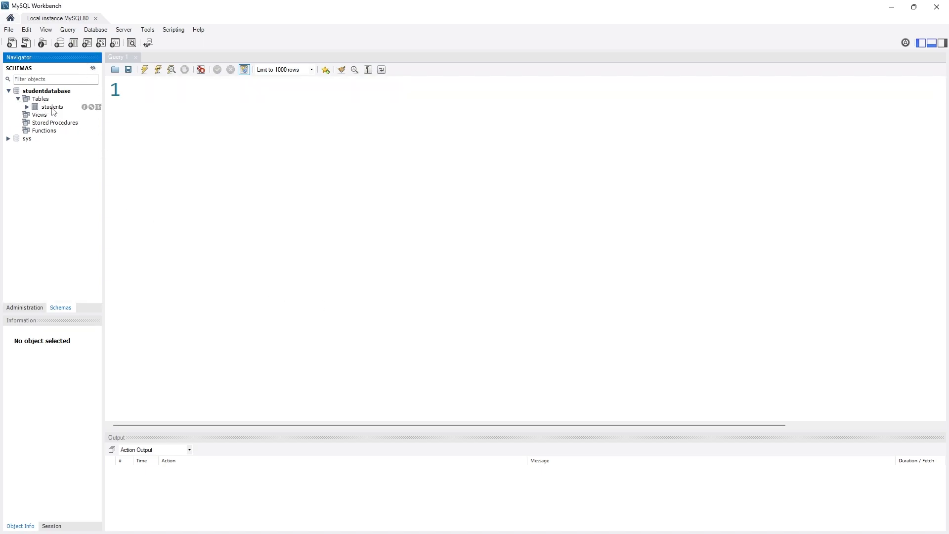
pyautogui.rightClick(53, 107)
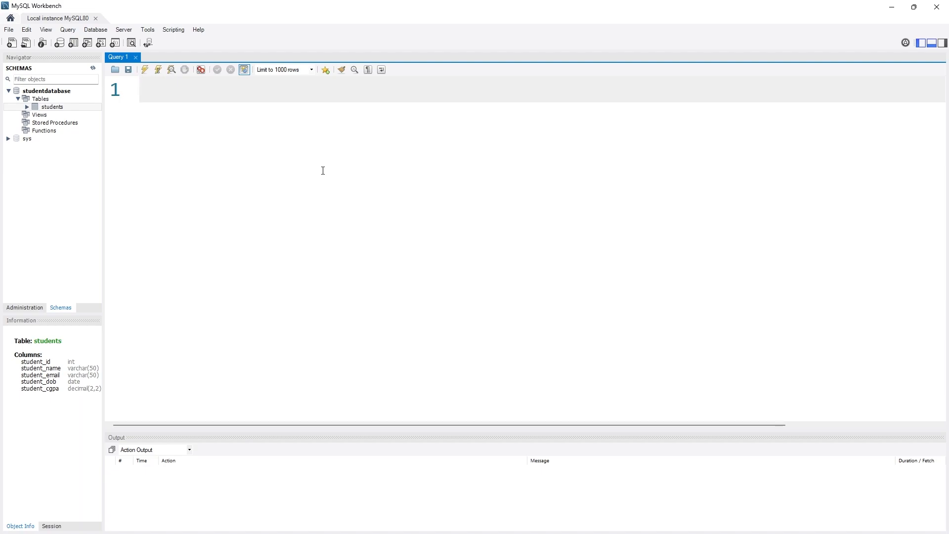
pyautogui.click(146, 89)
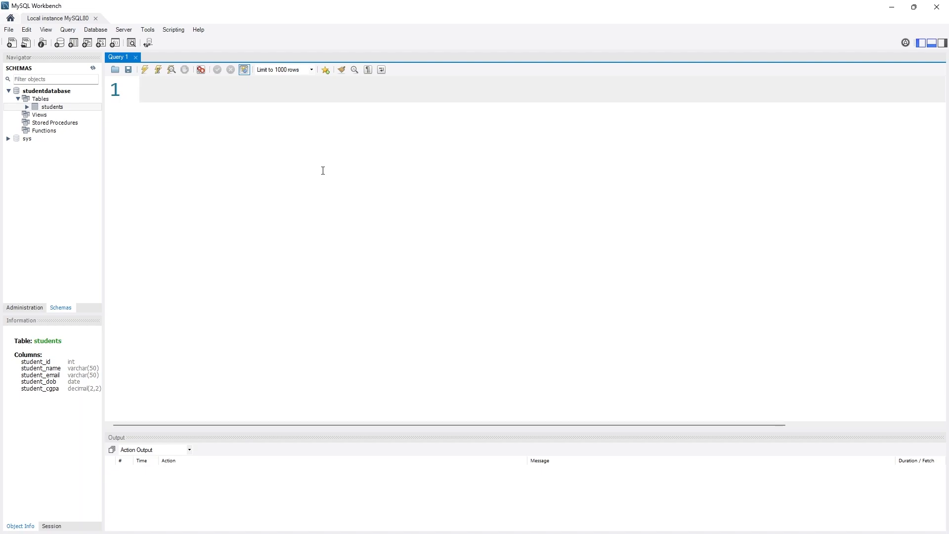
# Enter the statement SELECT * FROM students; in the Query 1 editor.
pyautogui.write('SELEC')
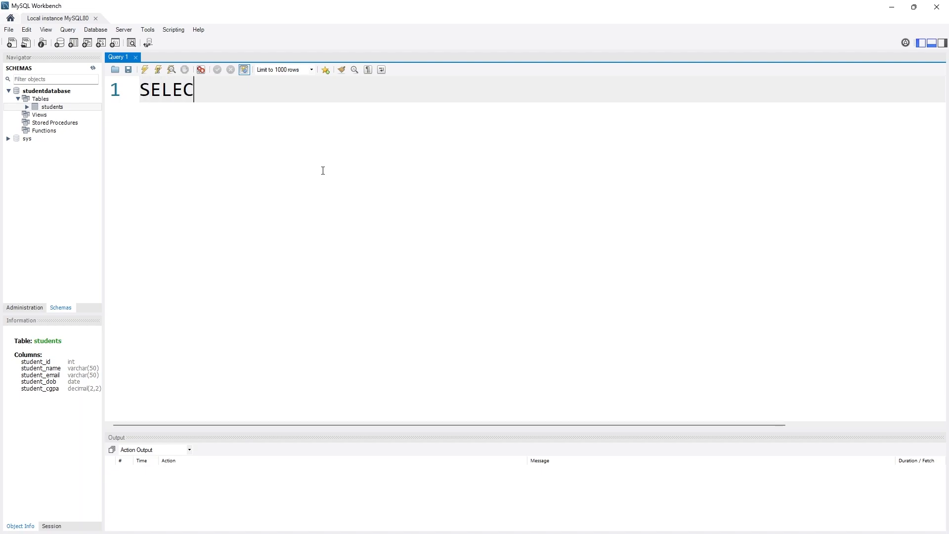
pyautogui.write('T *')
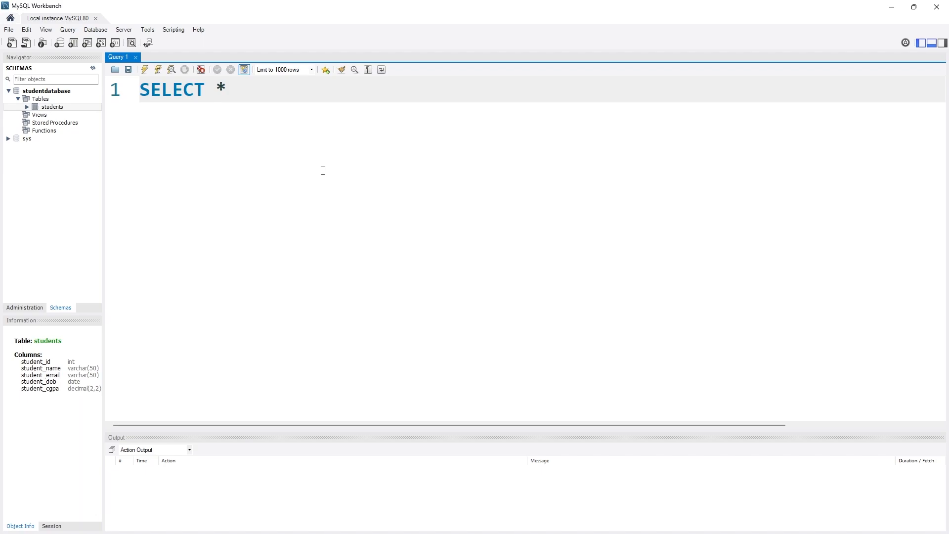
pyautogui.write('FROM')
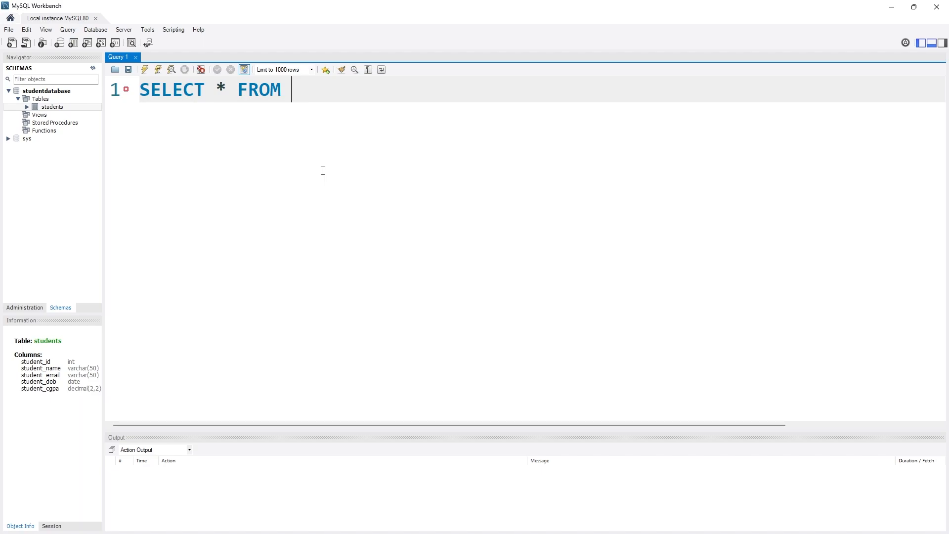
pyautogui.write('students;')
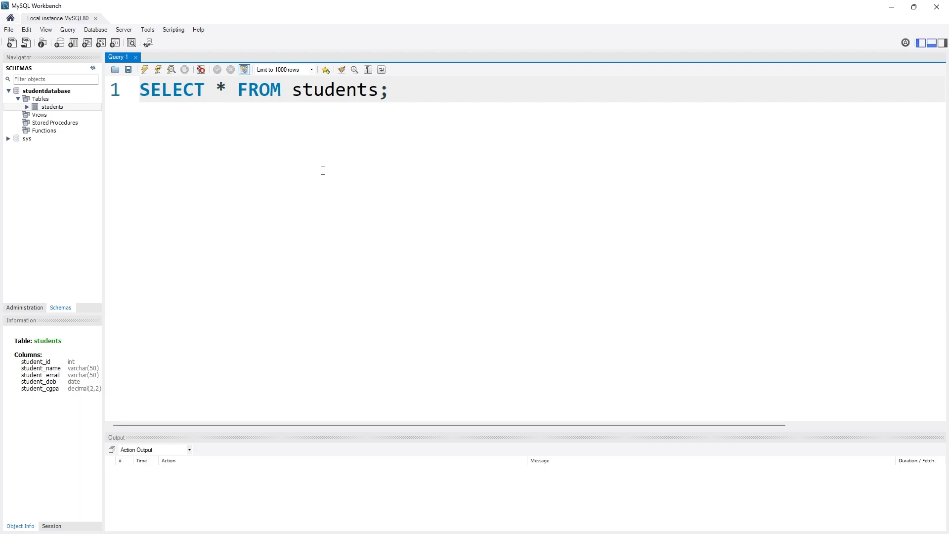
pyautogui.rightClick(46, 90)
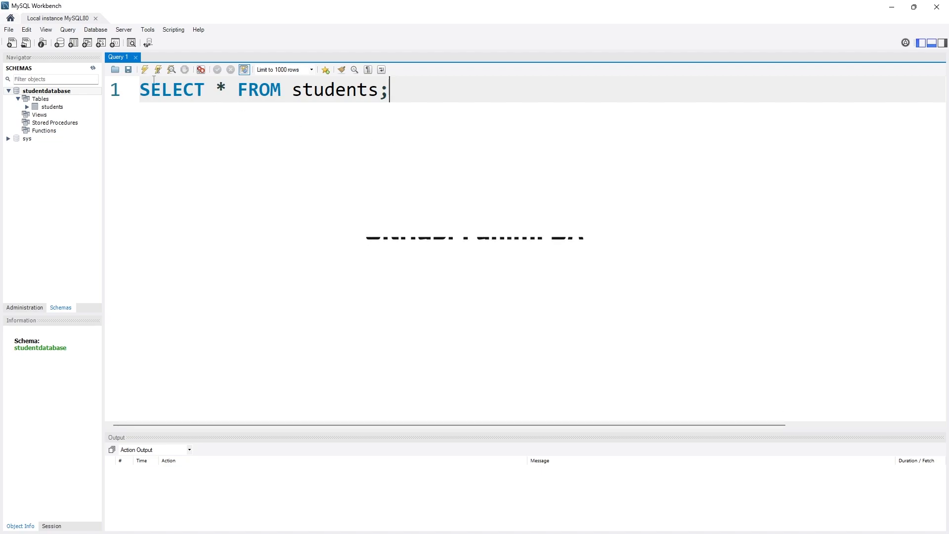
# Execute the query, showing an empty grid with the students column headers.
pyautogui.click(145, 69)
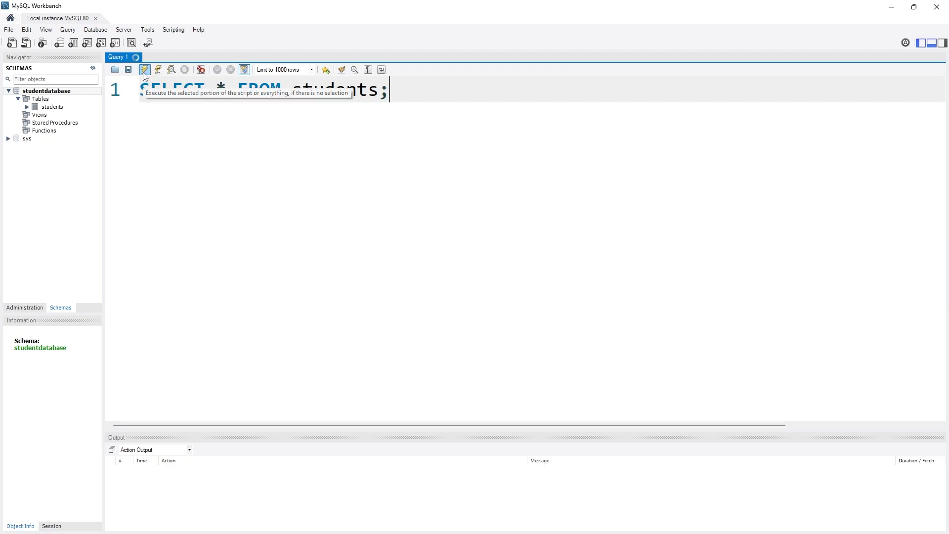
pyautogui.click(145, 70)
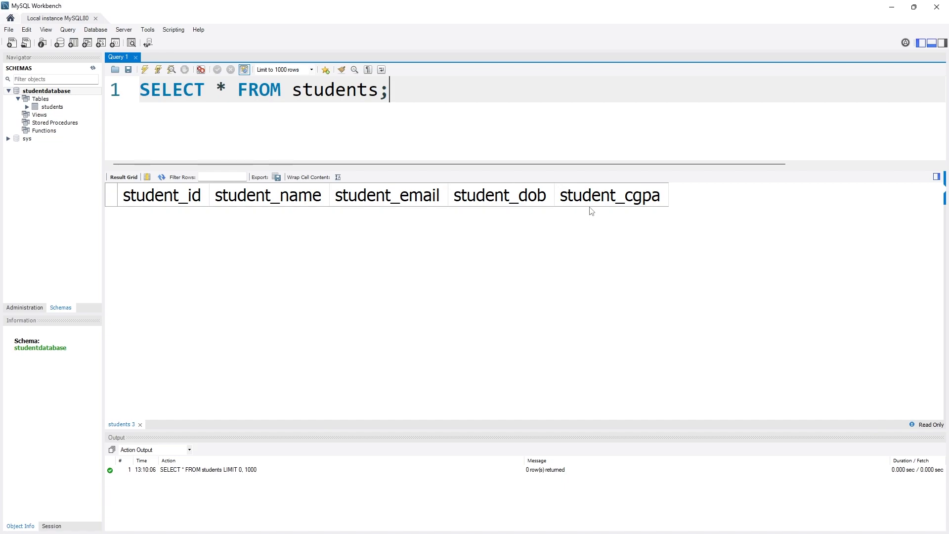
pyautogui.moveTo(291, 225)
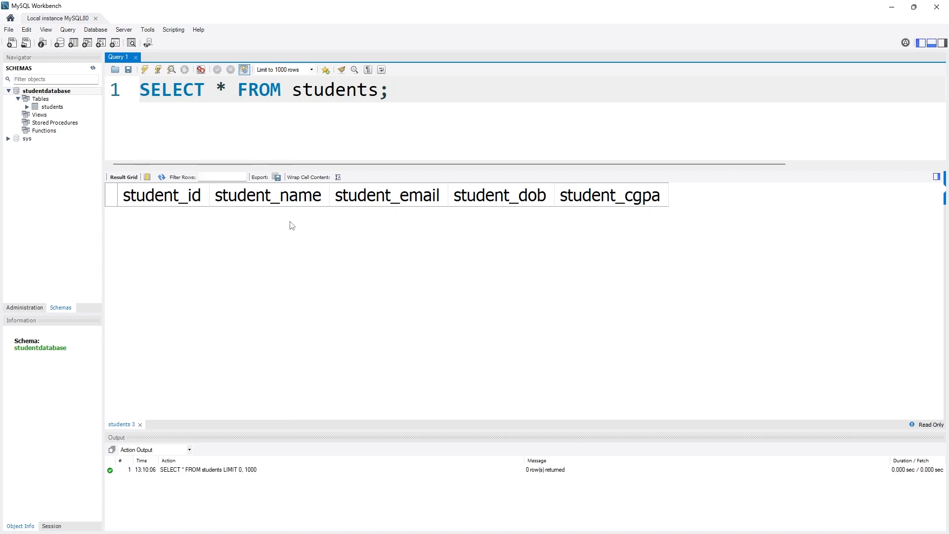
pyautogui.moveTo(485, 239)
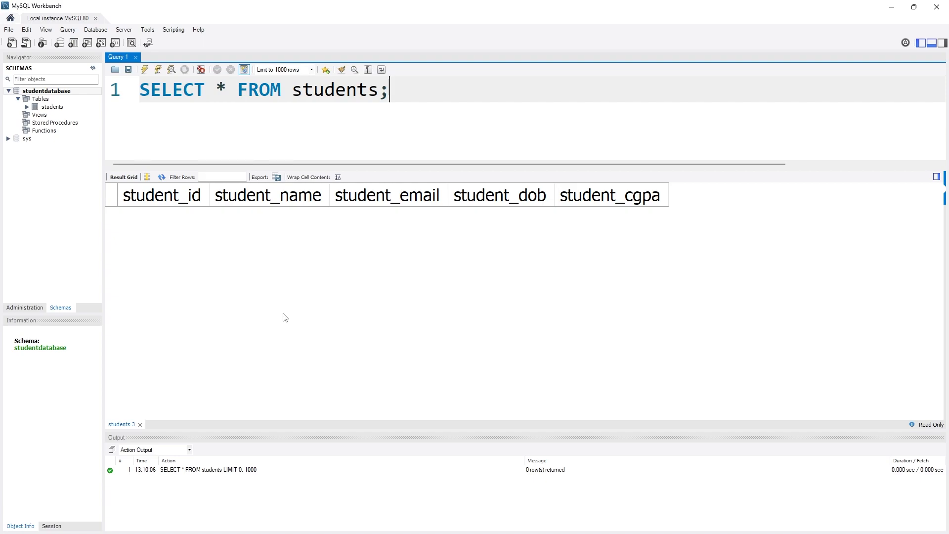
pyautogui.moveTo(278, 313)
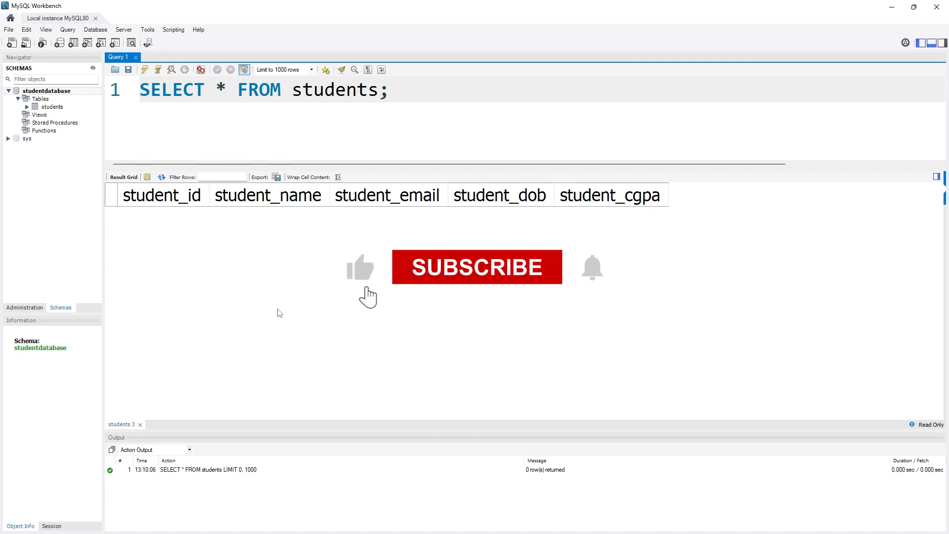
pyautogui.click(477, 266)
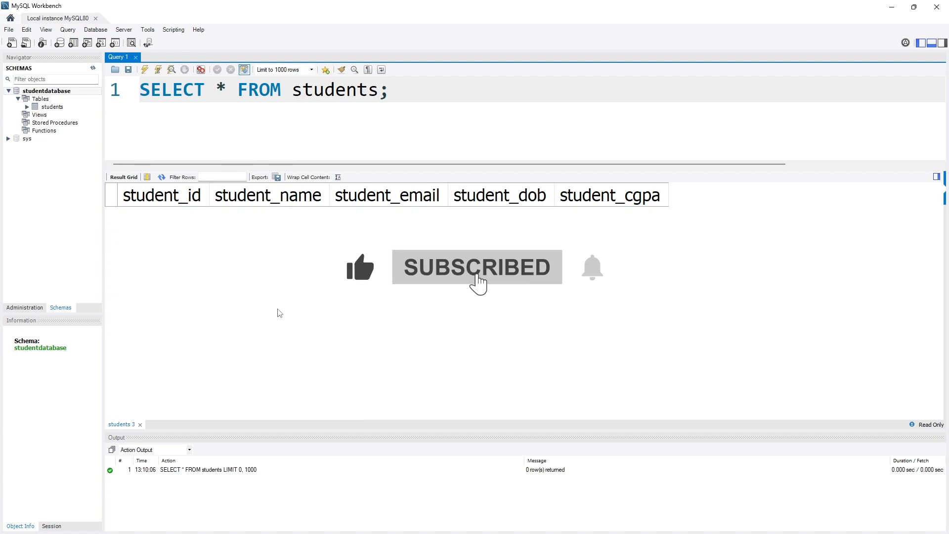